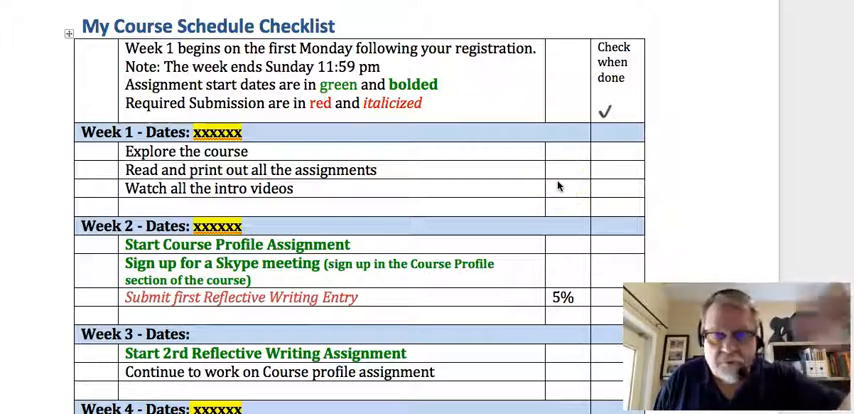
pyautogui.scroll(-3)
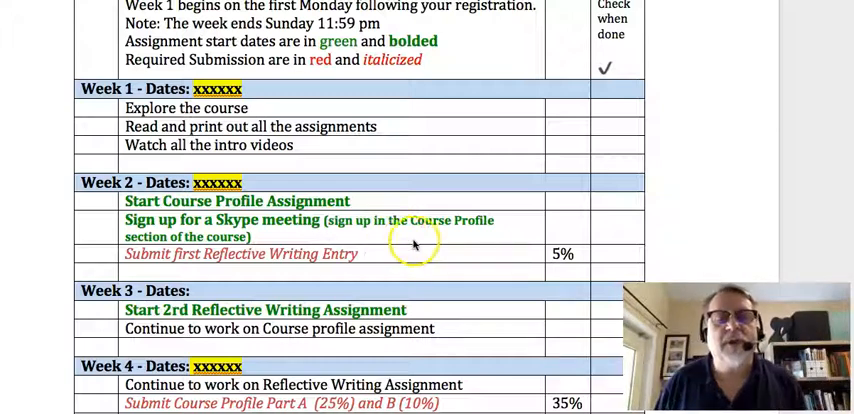
pyautogui.scroll(-3)
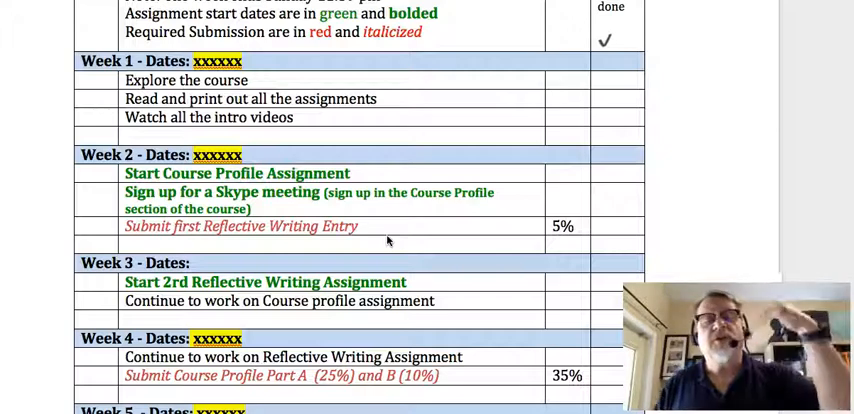
pyautogui.scroll(-3)
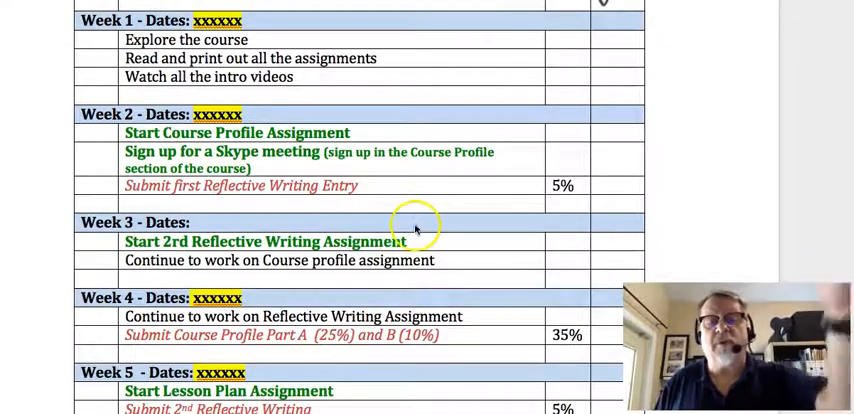
pyautogui.scroll(-3)
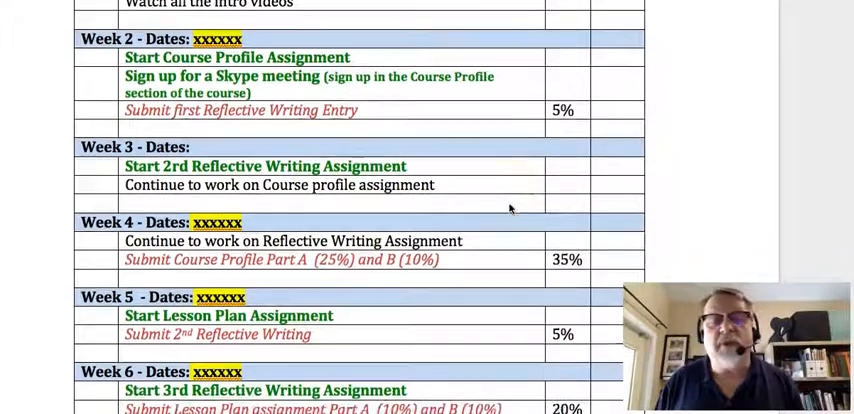
pyautogui.scroll(-3)
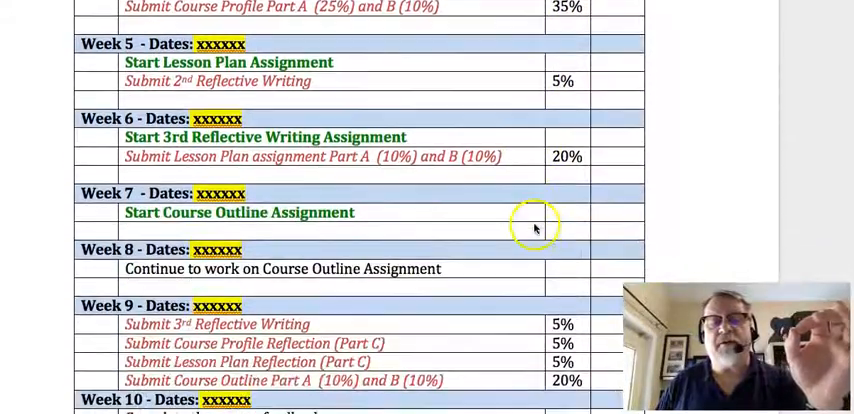
pyautogui.scroll(-3)
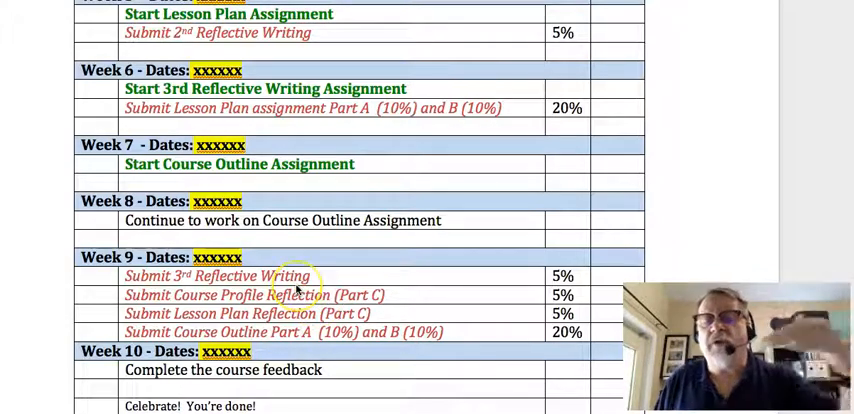
pyautogui.scroll(3)
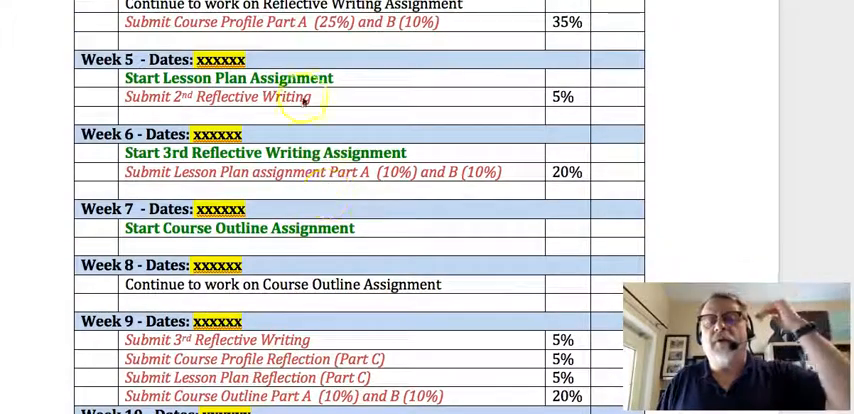
pyautogui.scroll(-3)
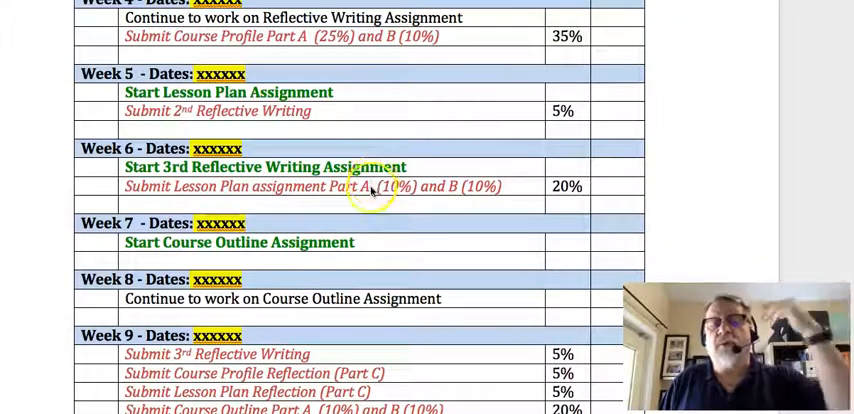
pyautogui.scroll(-3)
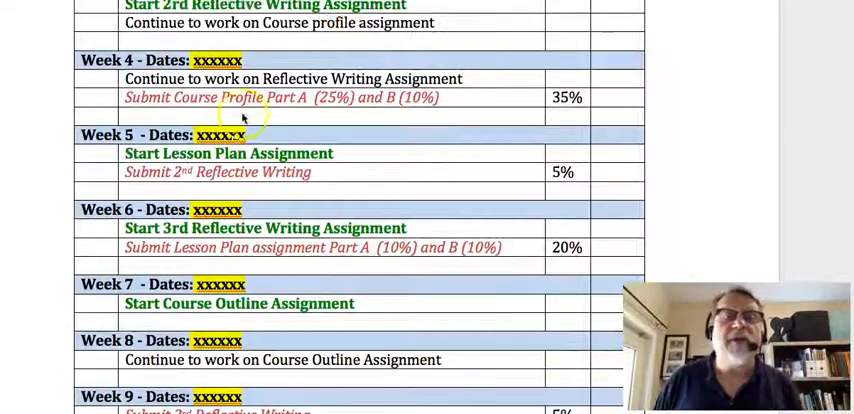
pyautogui.scroll(-3)
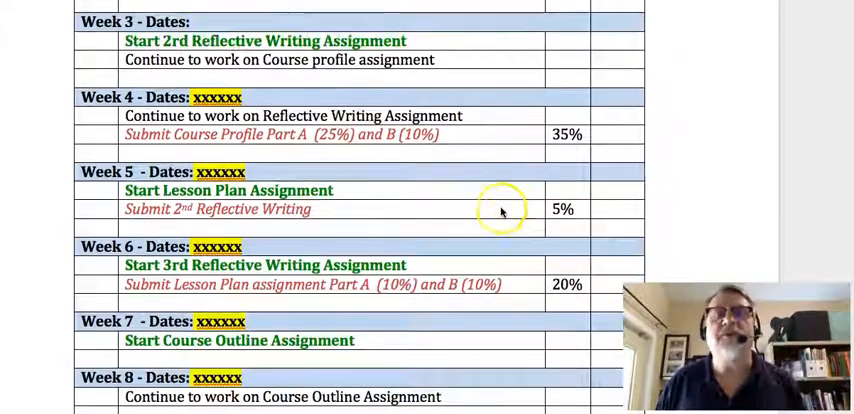